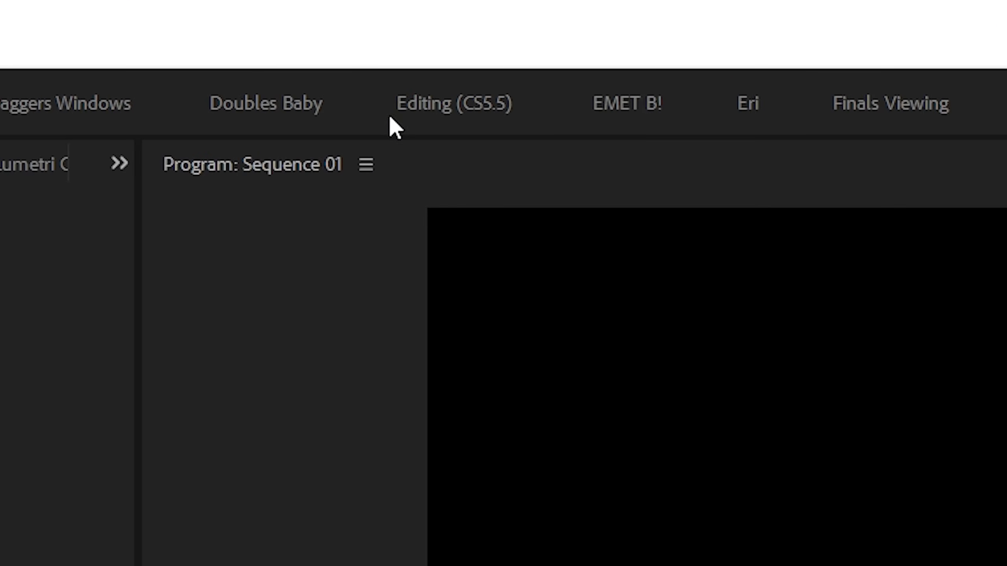
Bring up the Window > Workspaces menu to reach Save as New Workspace
{"action": "left_click", "coordinate": [151, 7]}
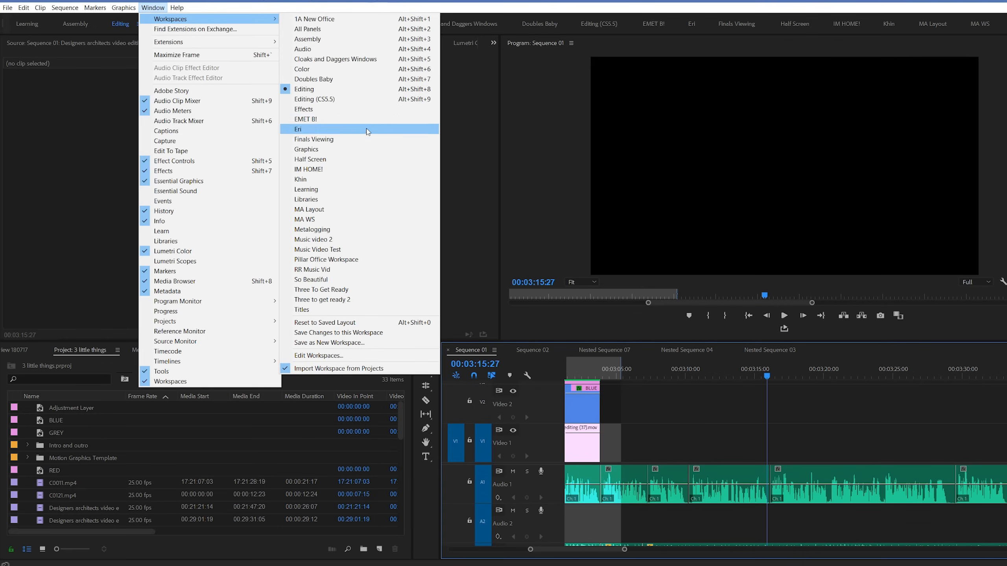
{"action": "mouse_move", "coordinate": [376, 289]}
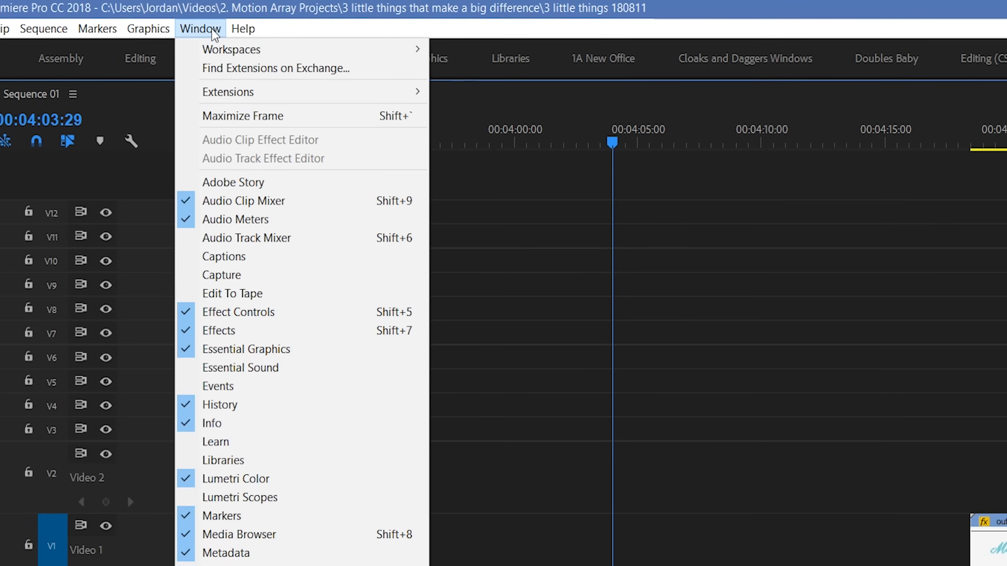
{"action": "left_click", "coordinate": [231, 49]}
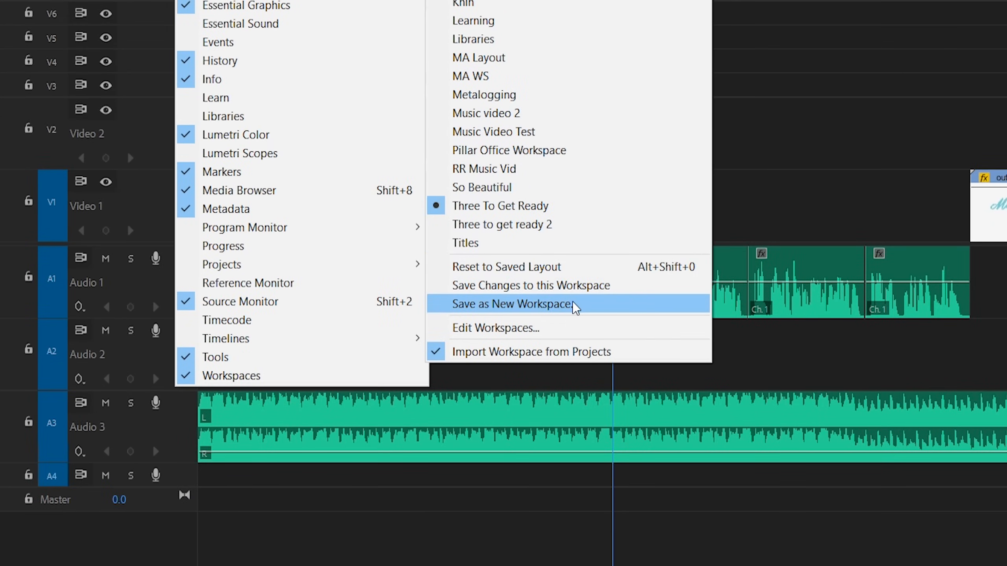
Save the current layout as a new workspace named 'Motion Array Editing Workspace'
{"action": "left_click", "coordinate": [512, 304]}
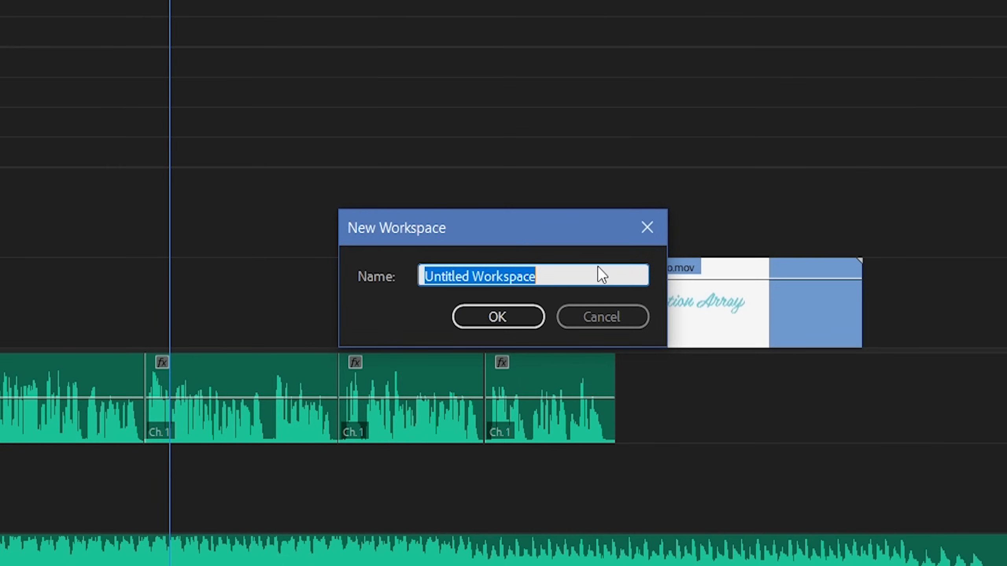
{"action": "type", "text": "Mo"}
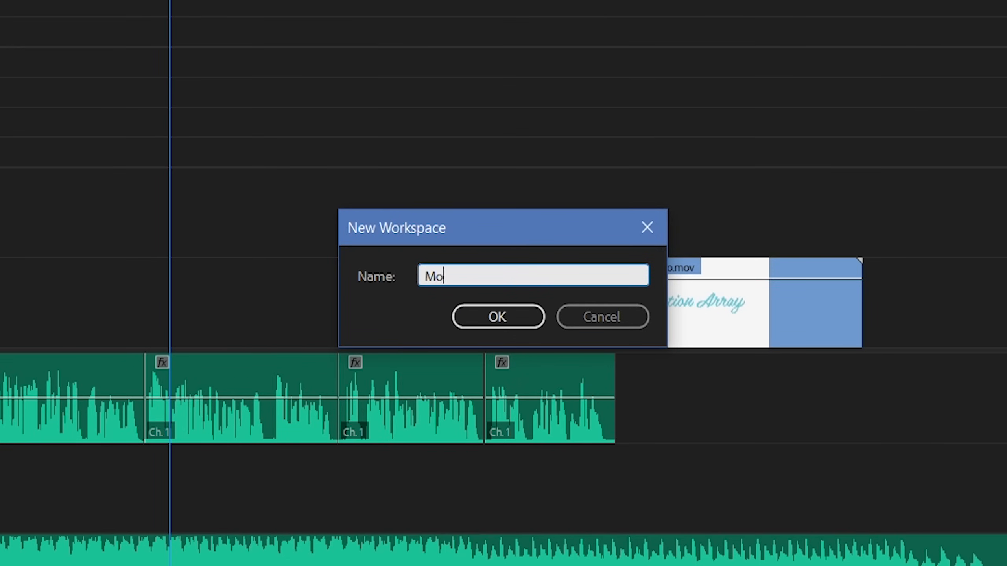
{"action": "type", "text": "tion Array Edi"}
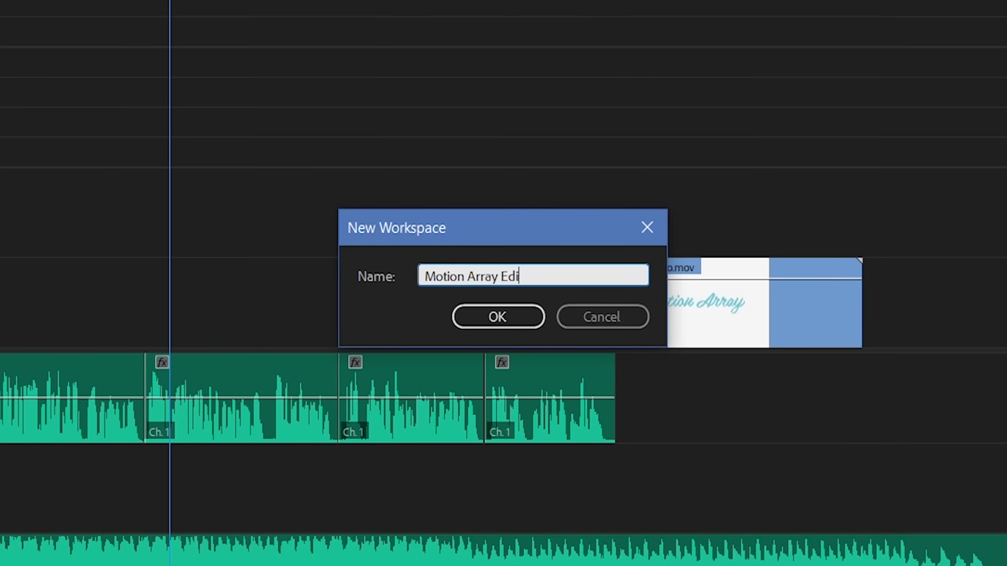
{"action": "type", "text": "ting Workspace"}
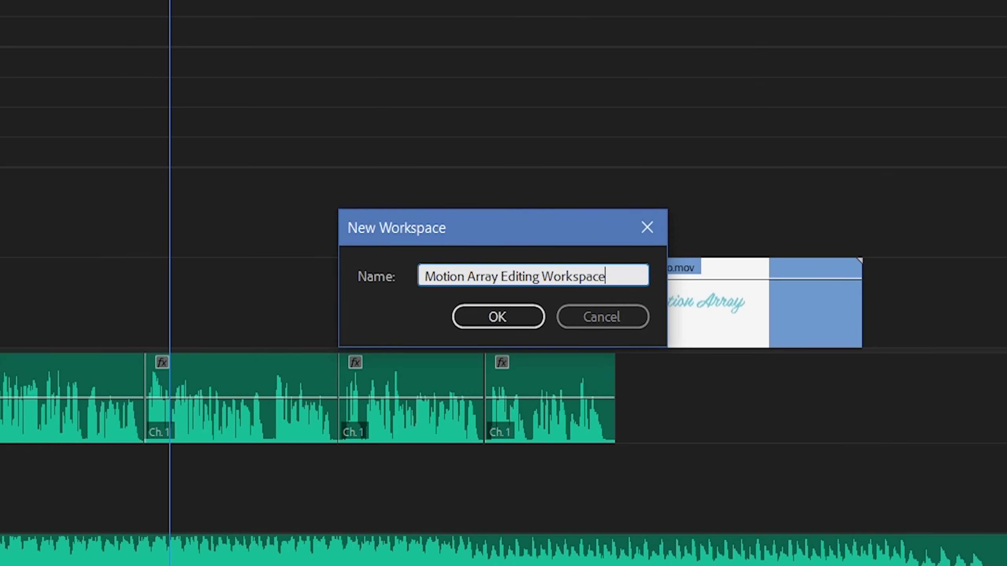
{"action": "left_click", "coordinate": [497, 316]}
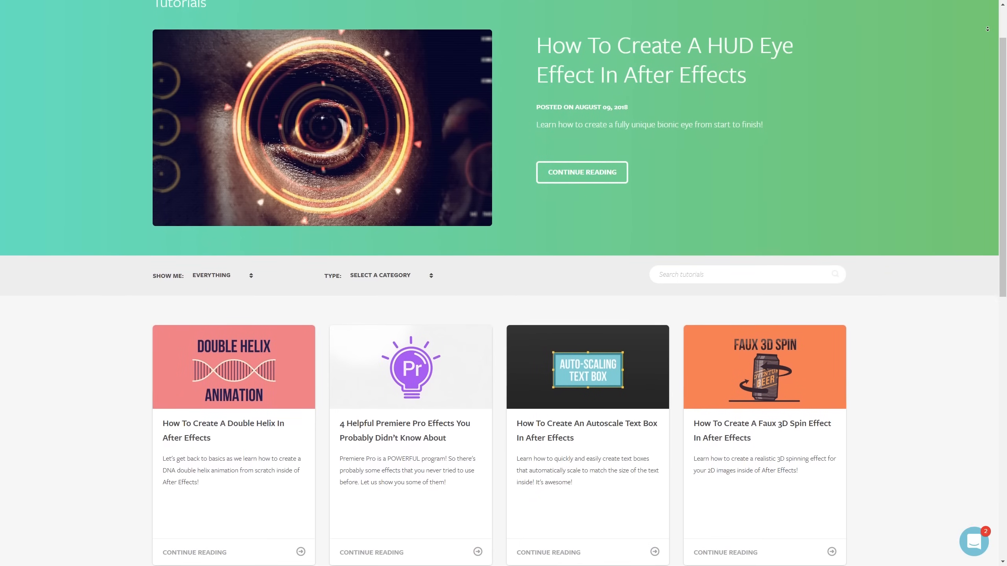
{"action": "scroll", "scroll_direction": "down", "scroll_amount": 3}
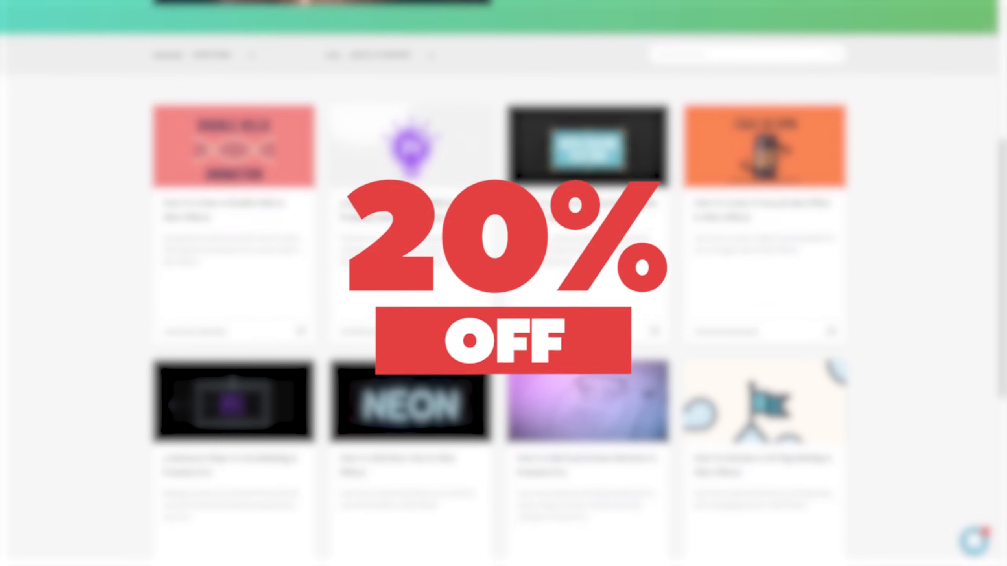
{"action": "scroll", "scroll_direction": "down", "scroll_amount": 3}
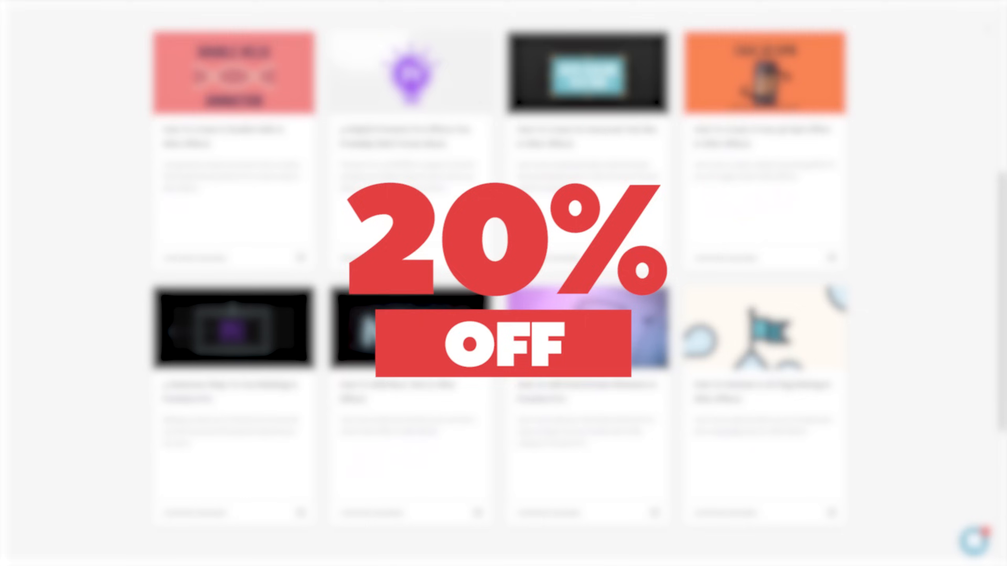
{"action": "scroll", "scroll_direction": "down", "scroll_amount": 3}
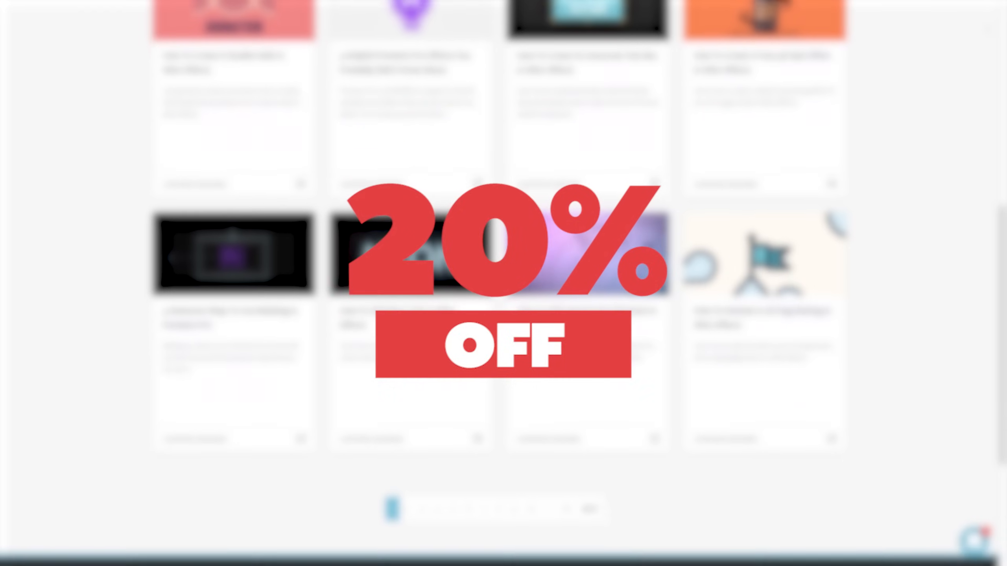